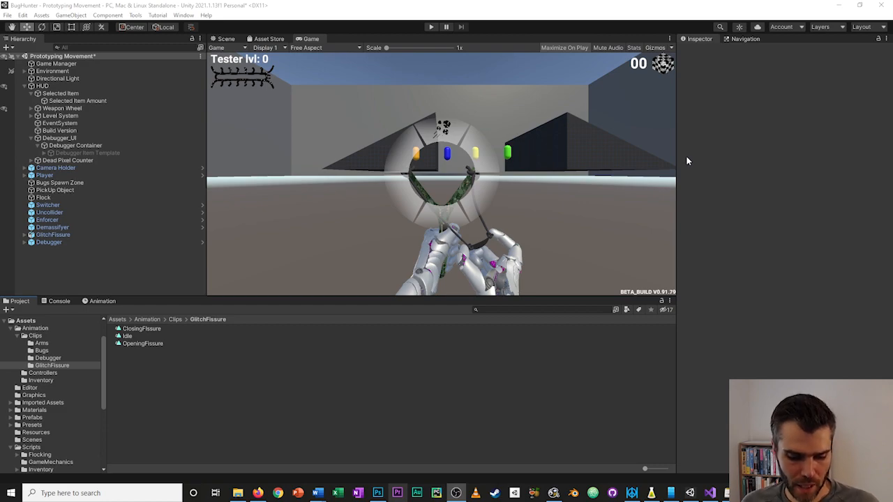
pyautogui.moveTo(681, 146)
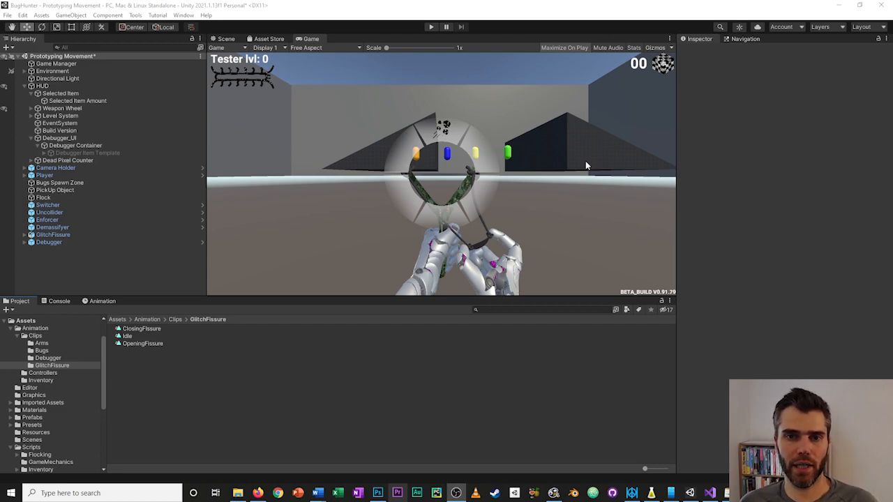
pyautogui.moveTo(499, 67)
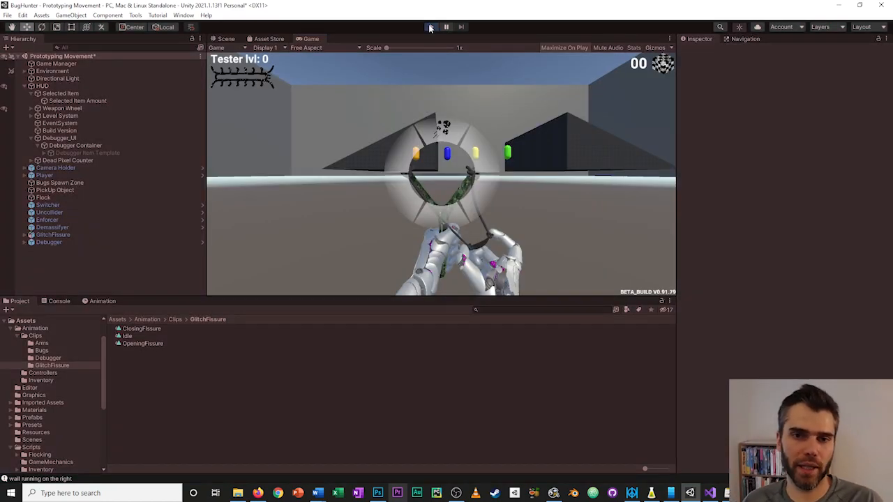
# - Restart Play Mode so the slingshot level runs from the first-person view
pyautogui.click(430, 26)
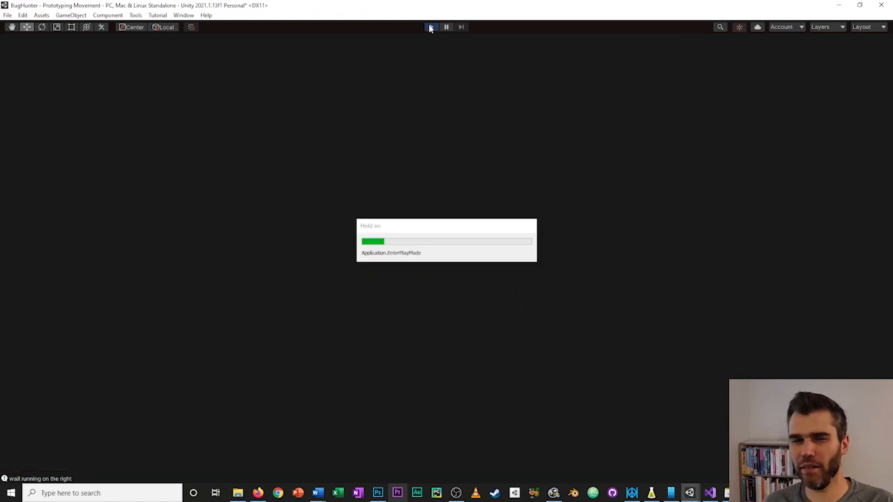
pyautogui.click(430, 27)
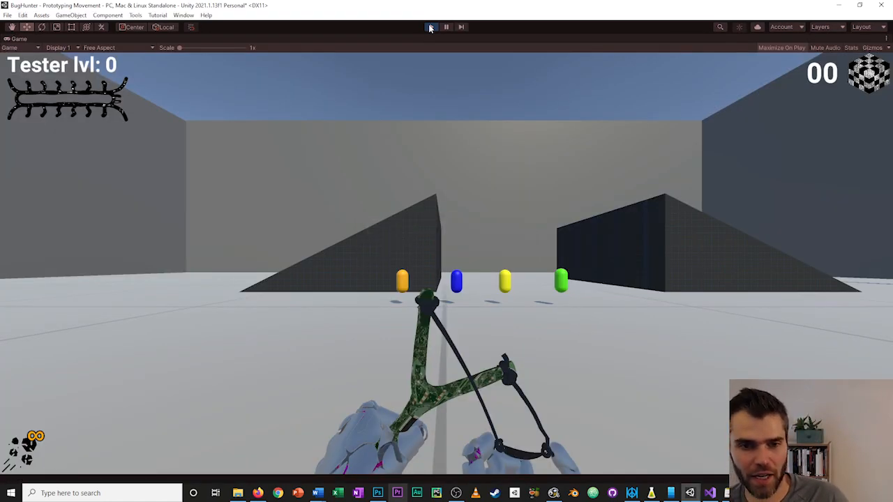